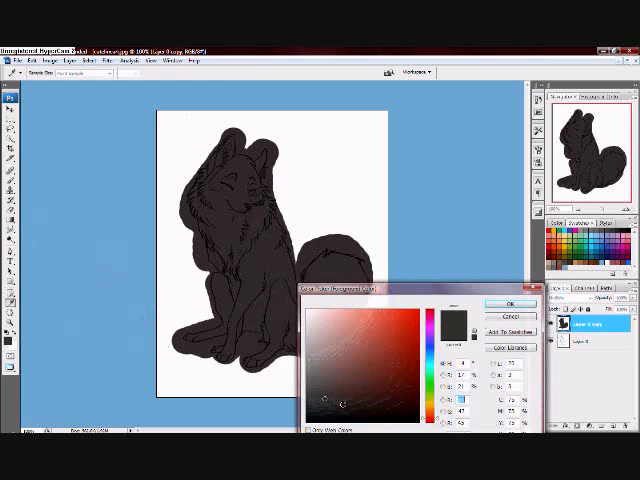
- Confirm the dark brown foreground colour in the Color Picker for shading the wolf
click(494, 304)
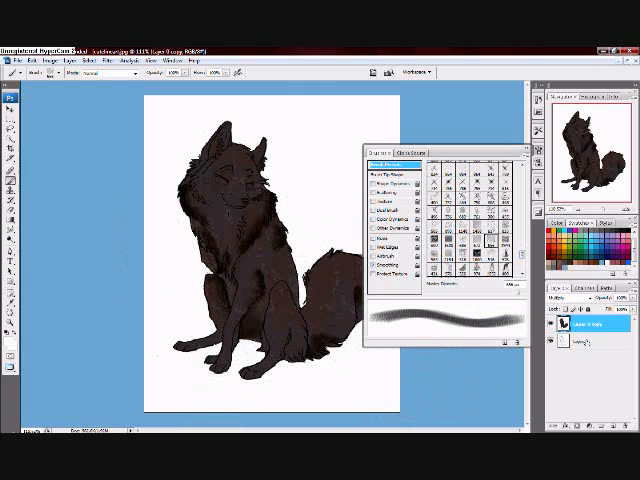
- Choose a textured brush from the Brushes palette for the blue-white background strokes
click(584, 352)
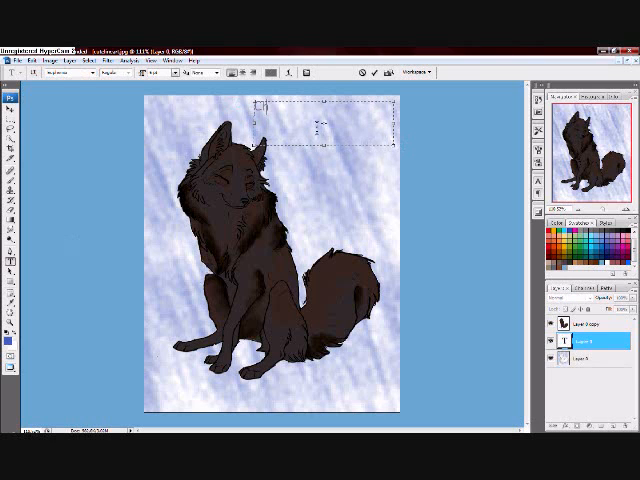
- Add the text 'CHEROKYE II' above the wolf and open its Layer Style settings
text(CHEROKYE II)
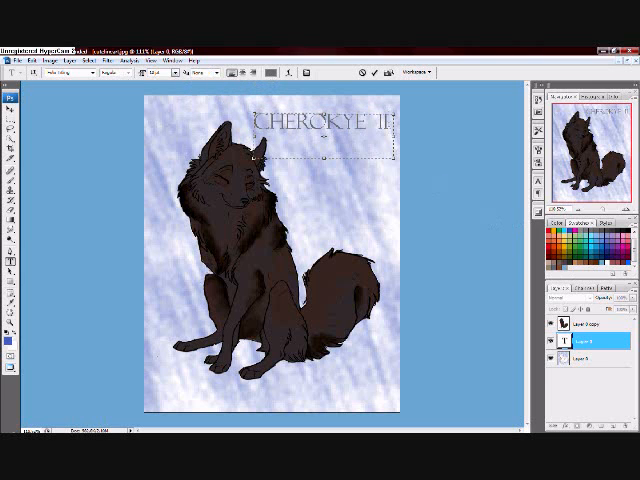
double_click(580, 344)
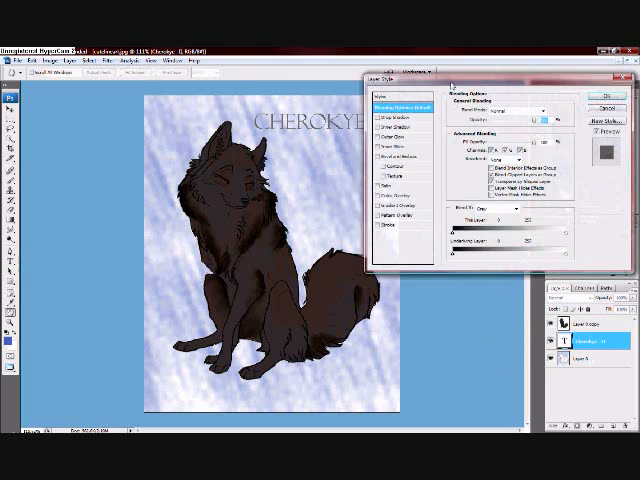